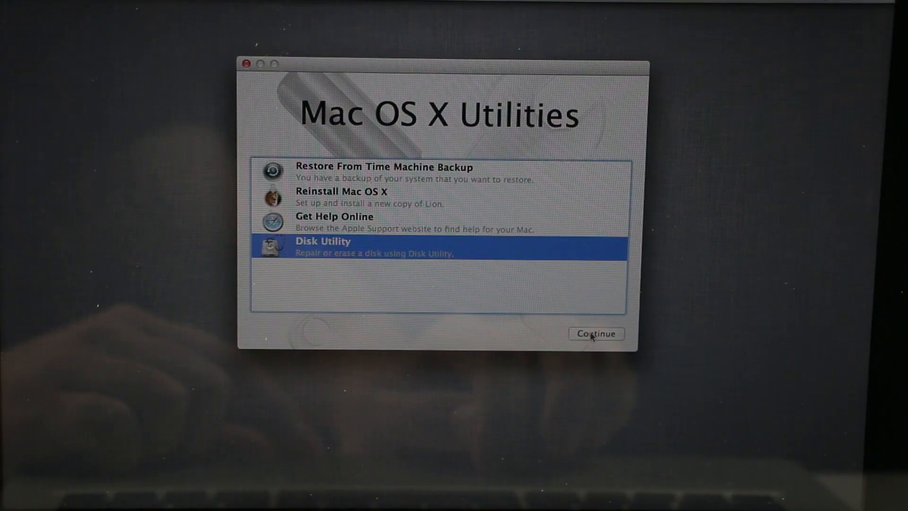
Step: Select the whole internal Hitachi drive in Disk Utility and show its Erase options
click(596, 334)
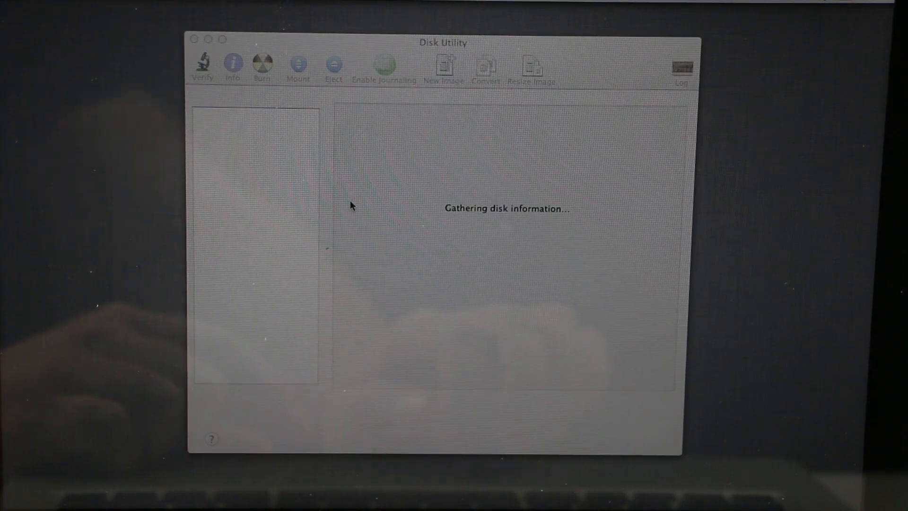
click(234, 128)
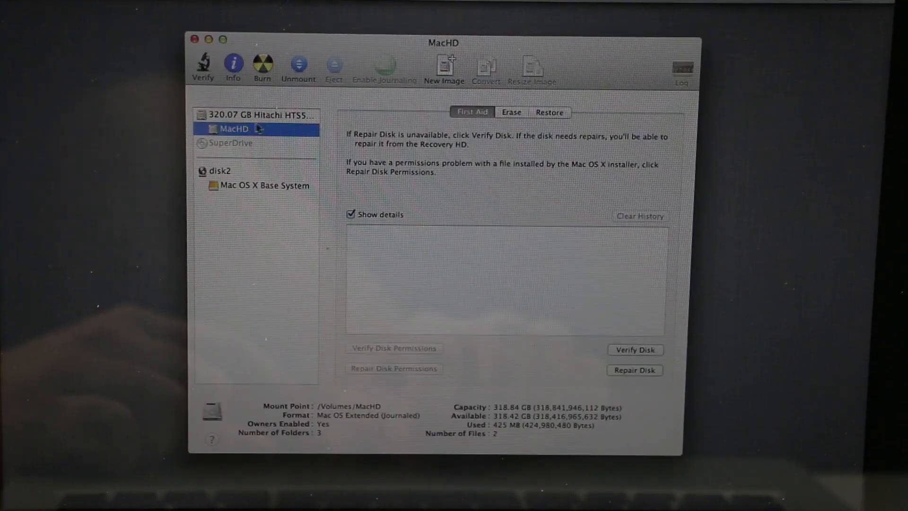
click(255, 115)
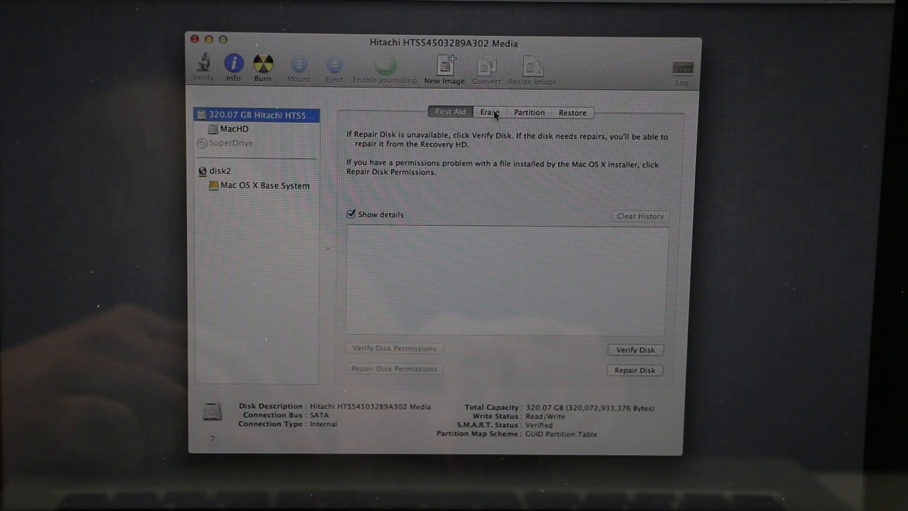
click(489, 112)
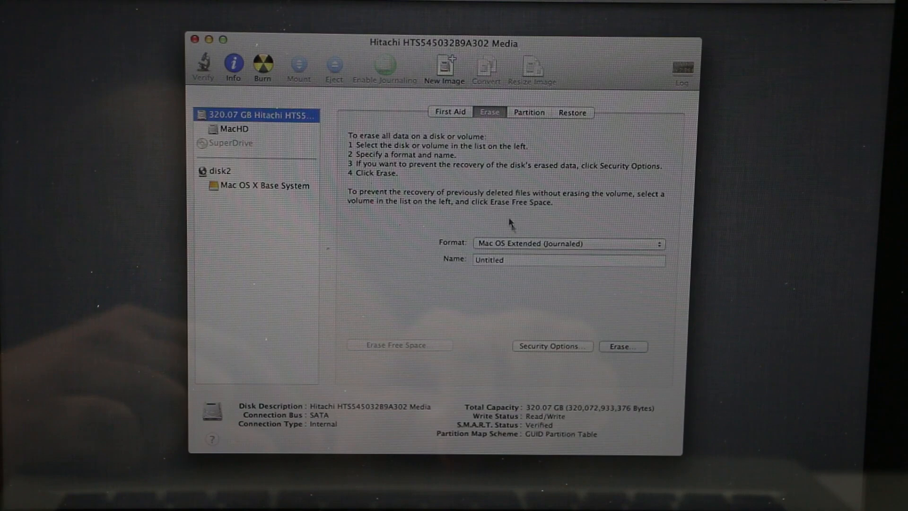
Step: Erase the drive as a Mac OS Extended (Journaled) volume named MacHD and confirm
click(567, 259)
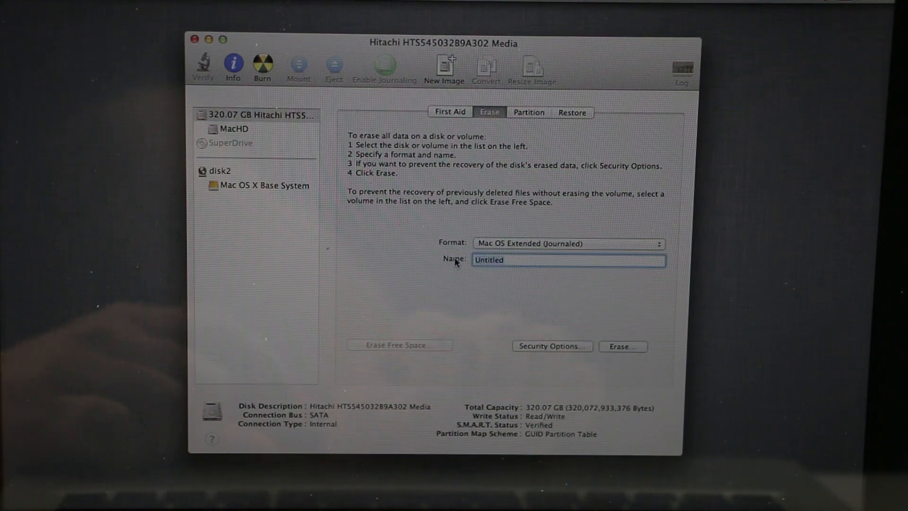
text(Mac)
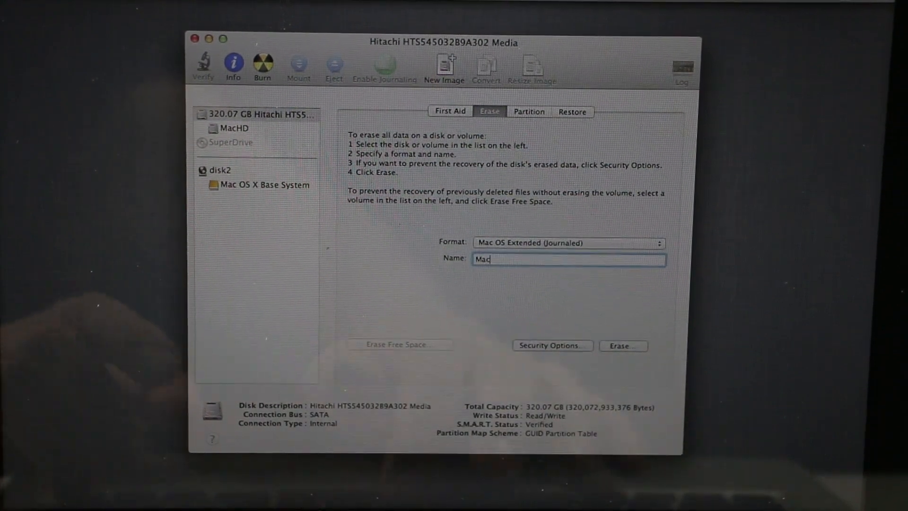
text(HD)
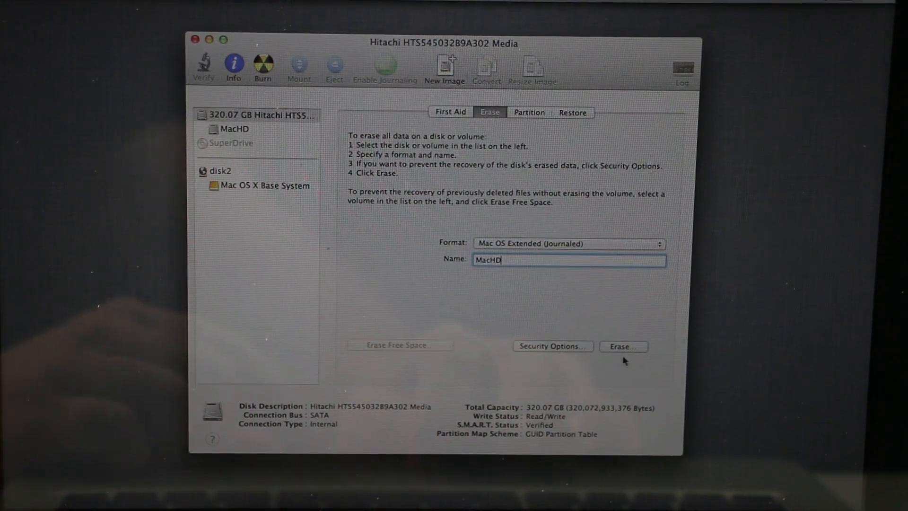
mouse_move(623, 346)
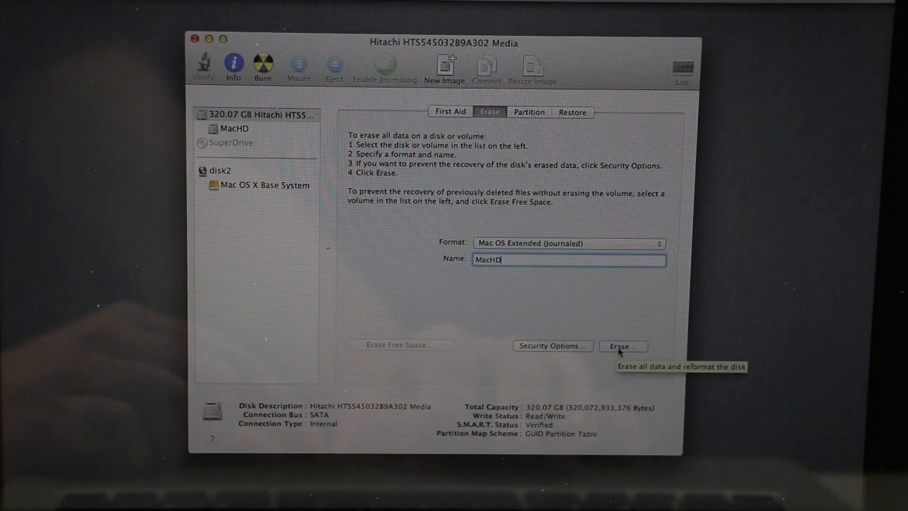
click(622, 346)
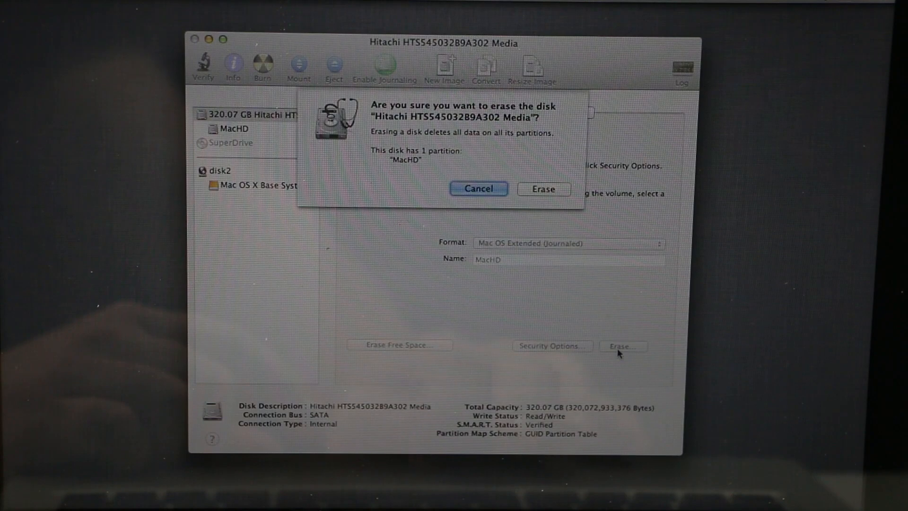
click(543, 189)
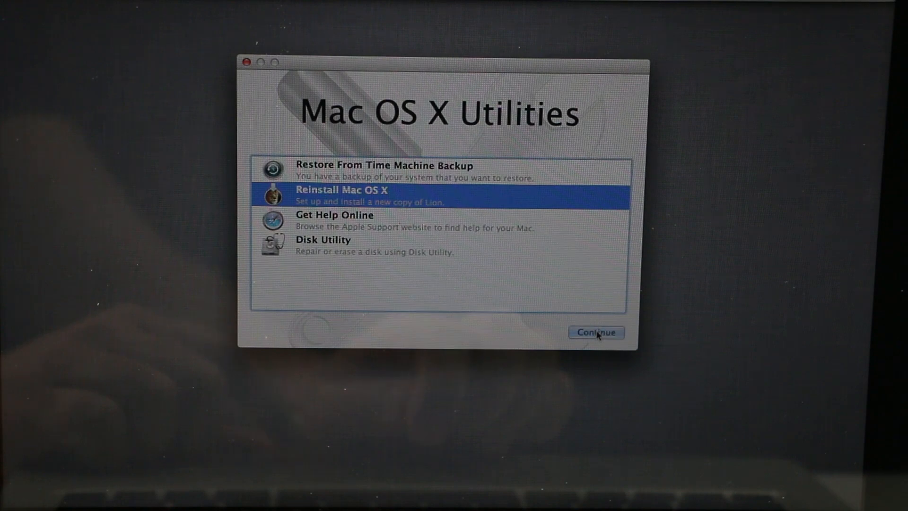
Step: Start Reinstall Mac OS X and allow the Lion eligibility check with Apple
click(595, 332)
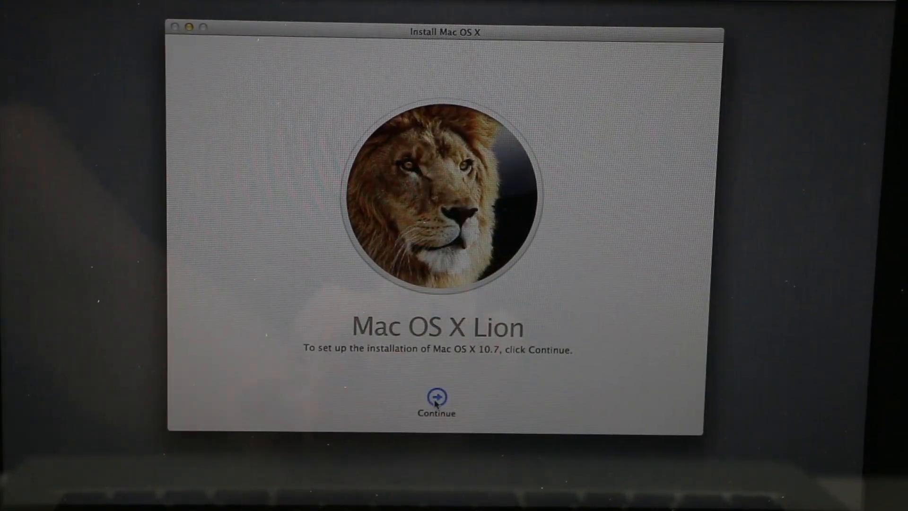
click(436, 398)
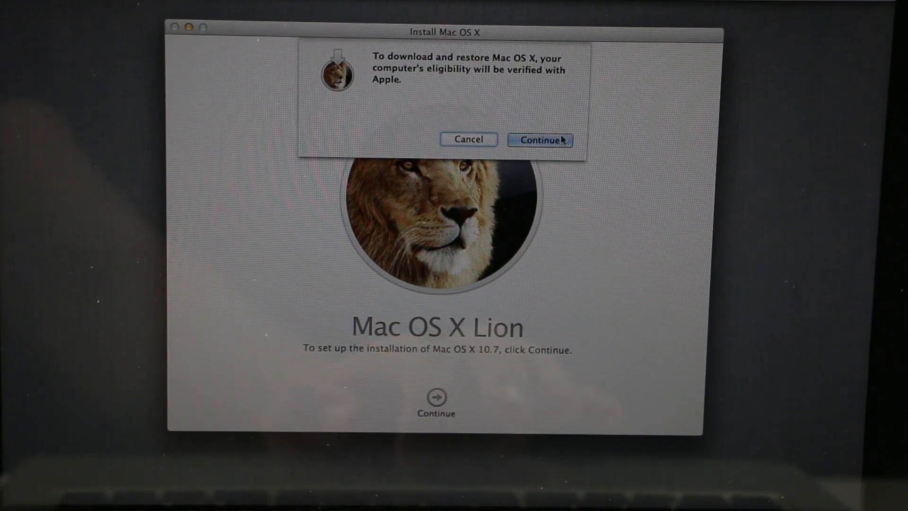
click(540, 140)
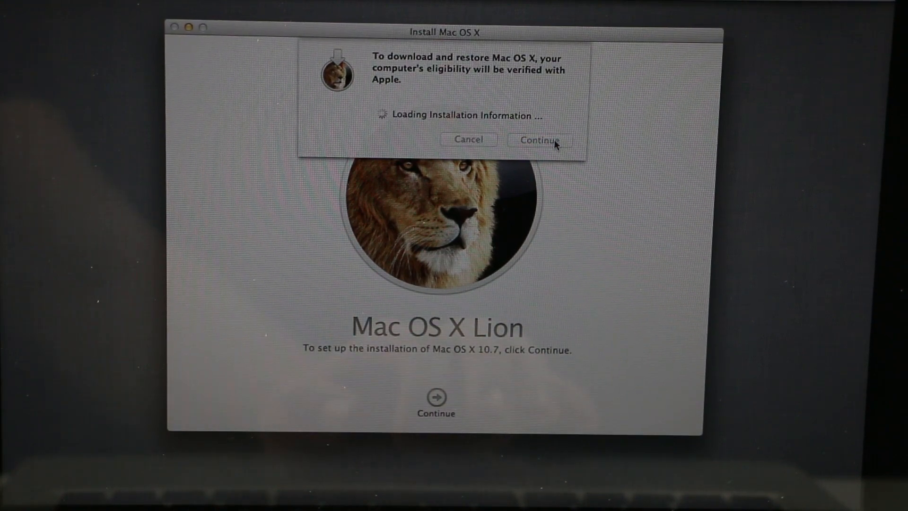
click(538, 140)
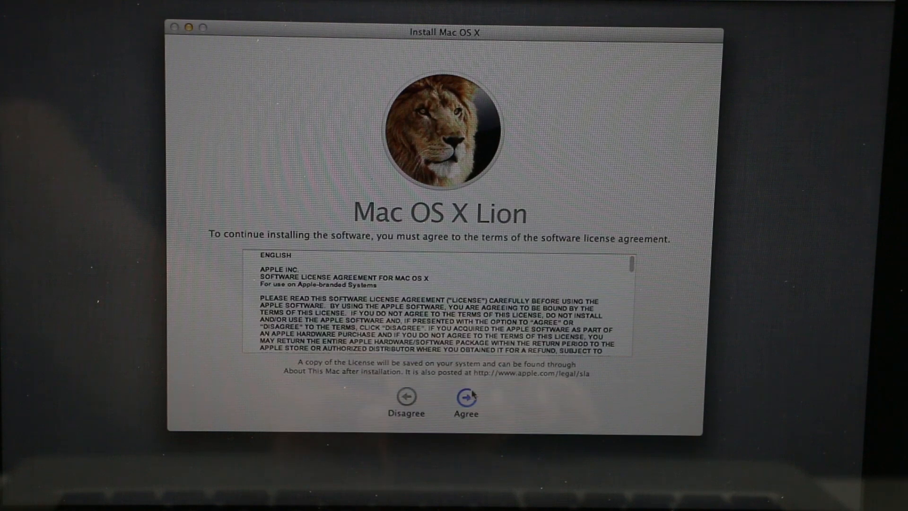
Step: Accept the software license and install Lion onto the MacHD disk
click(465, 402)
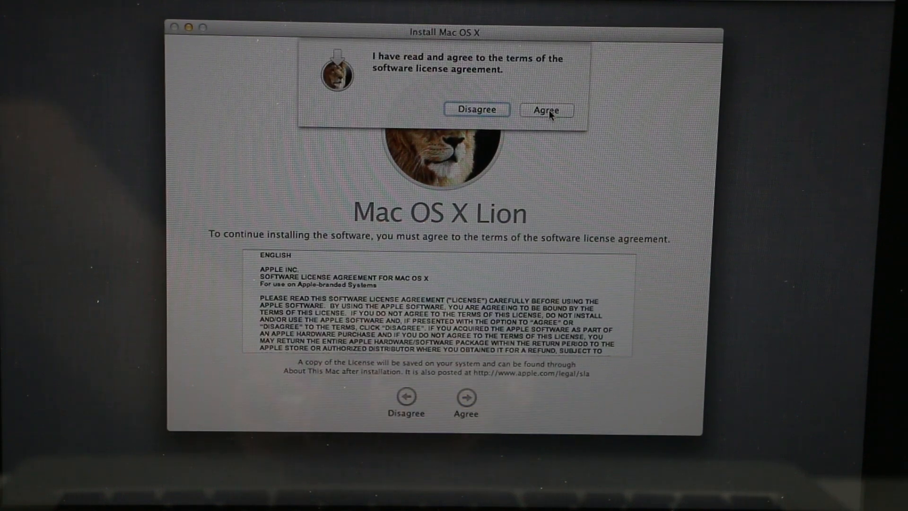
click(546, 109)
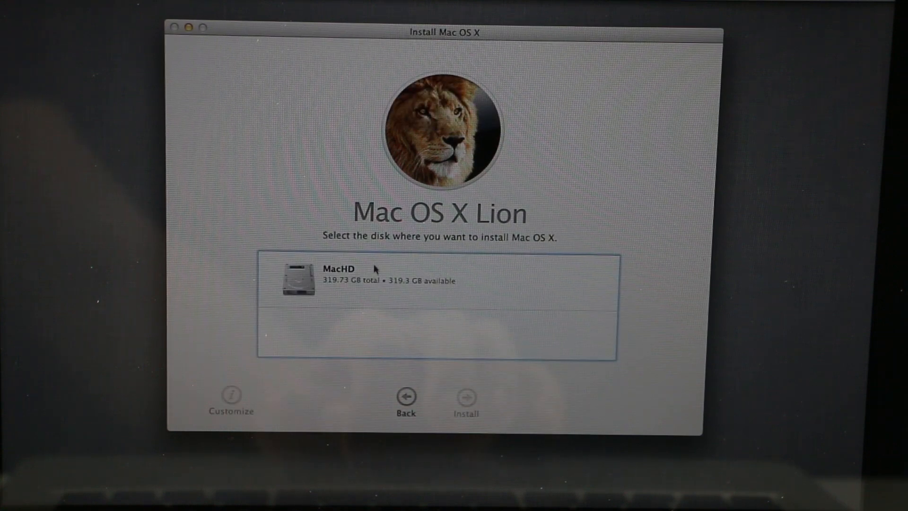
click(339, 273)
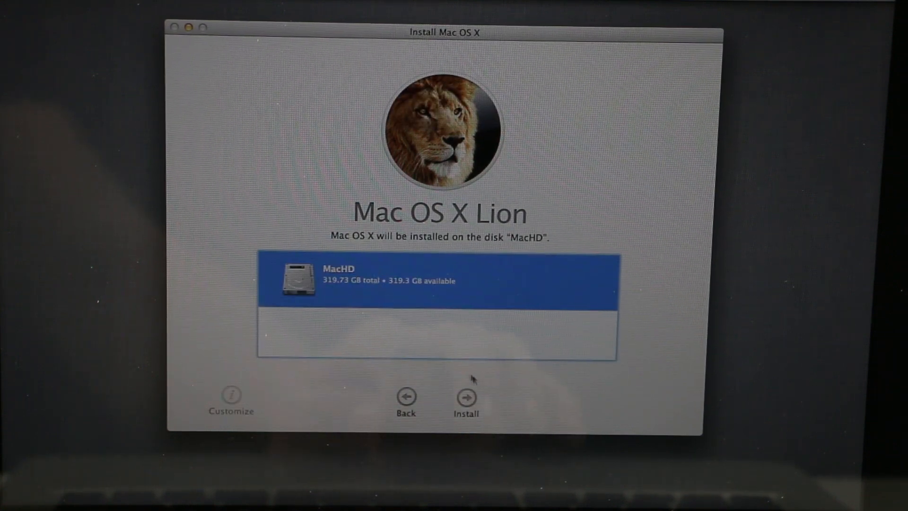
click(465, 399)
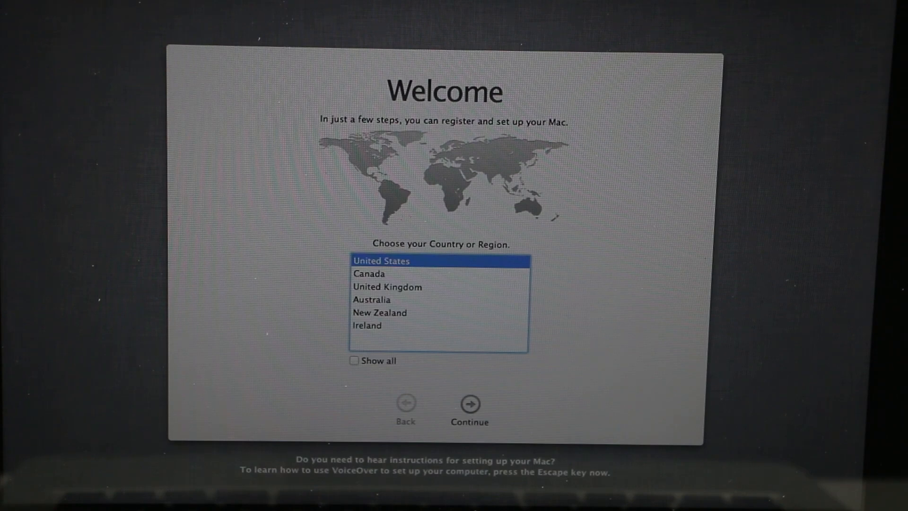
Step: Continue with United States region and U.S. keyboard, skipping Wi-Fi and registration
click(469, 404)
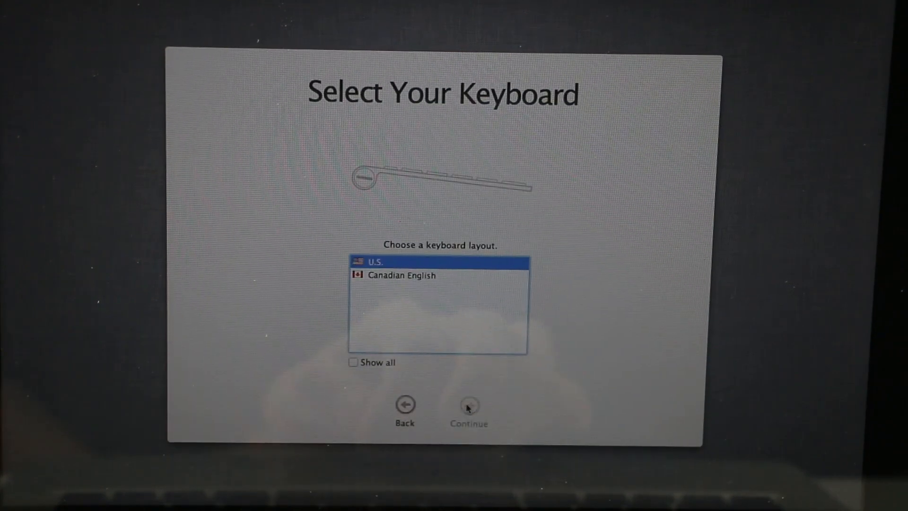
click(469, 405)
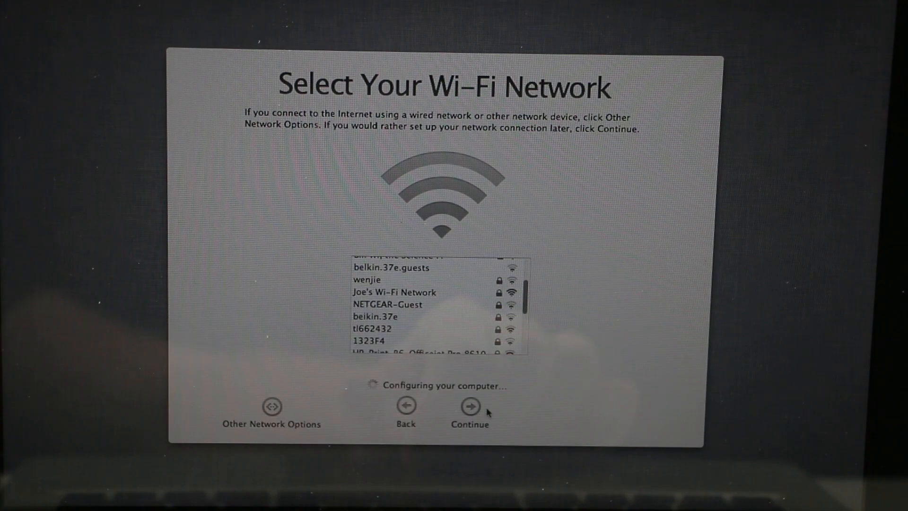
click(470, 406)
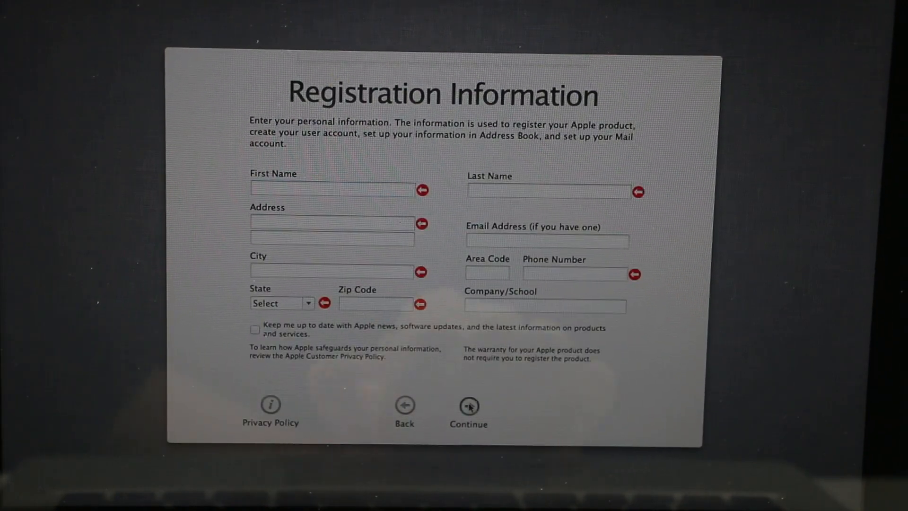
click(468, 405)
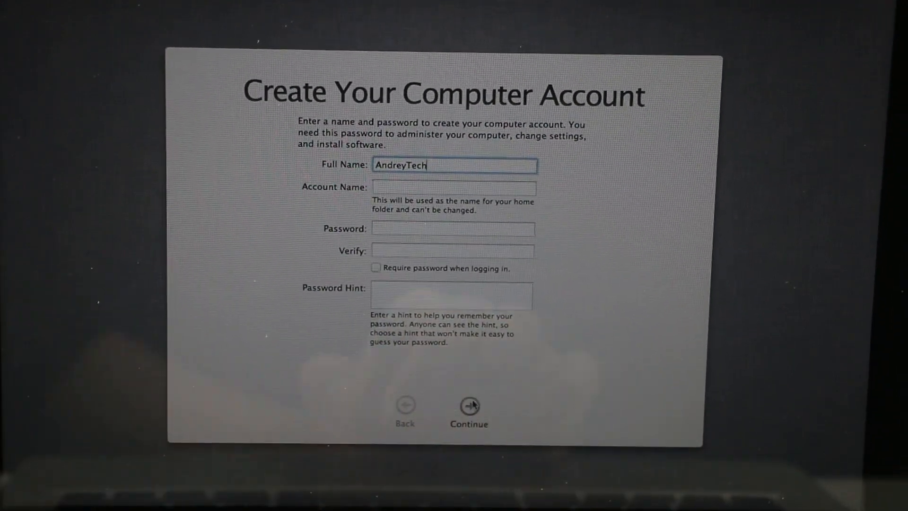
Step: Create the computer account without a password hint, accept the picture and finish to the desktop
click(468, 404)
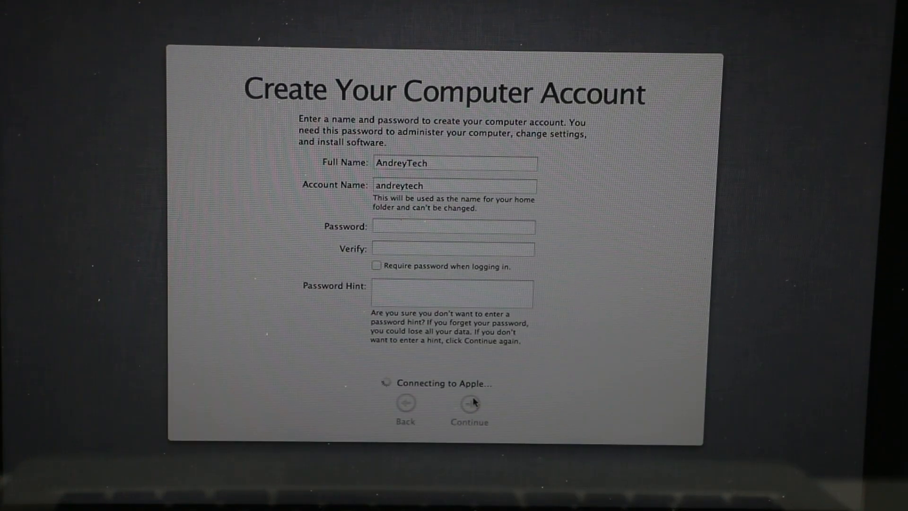
click(469, 402)
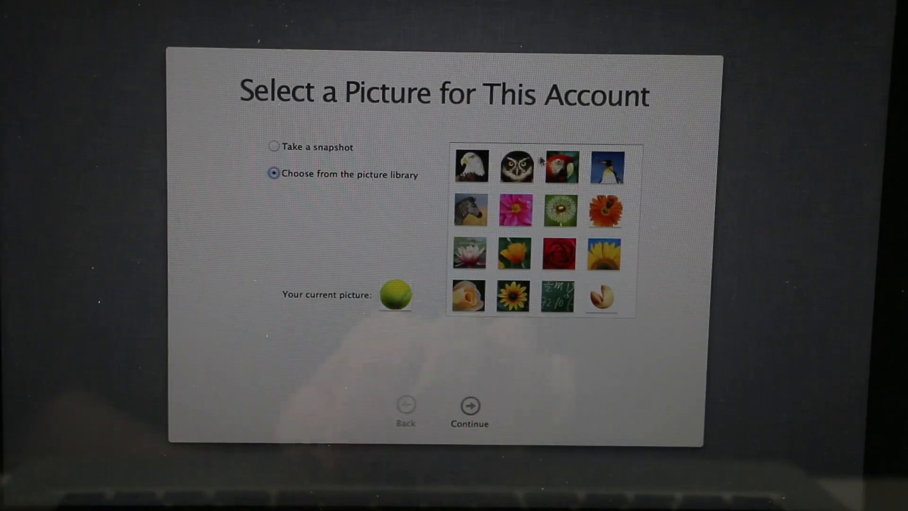
click(469, 404)
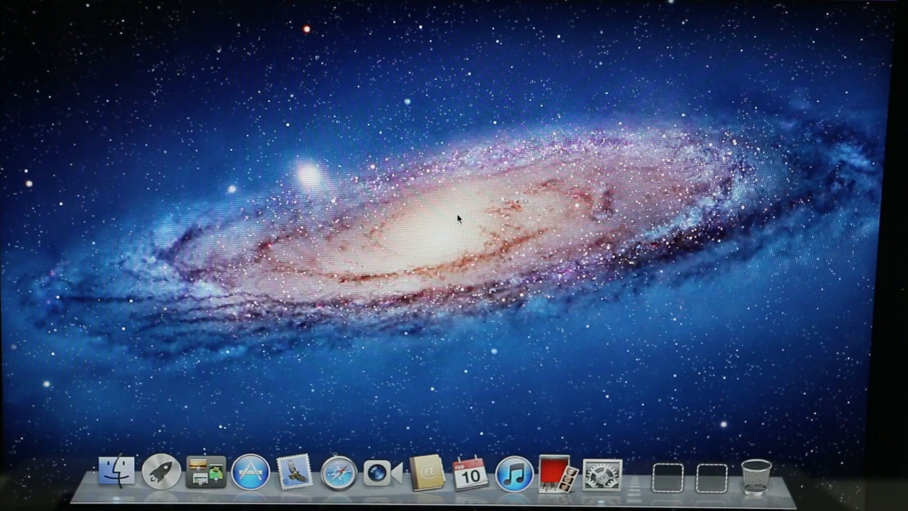